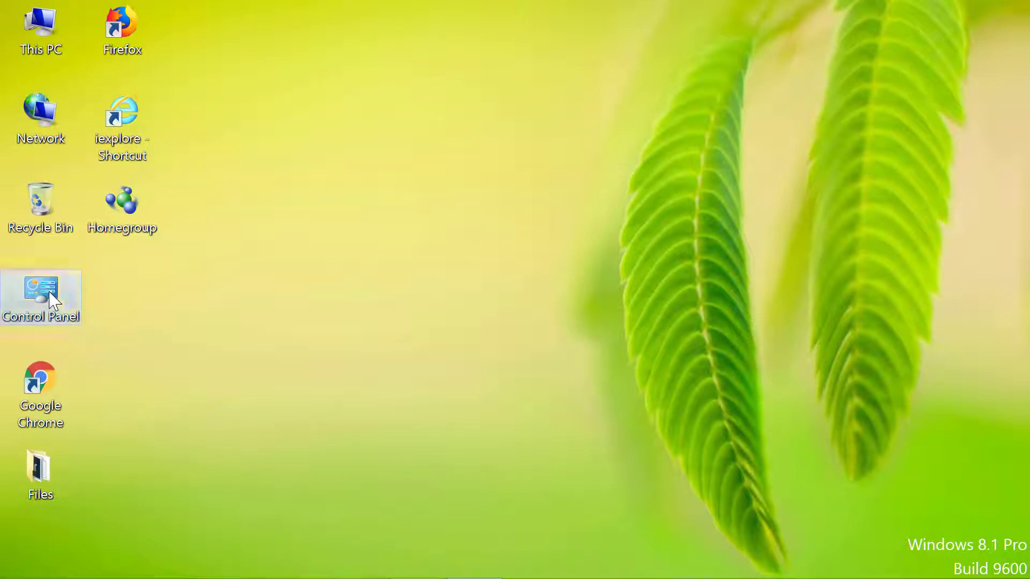
- From the desktop Control Panel icon, reach Personalization and its Screen Saver Settings dialog (currently None)
double_click(40, 296)
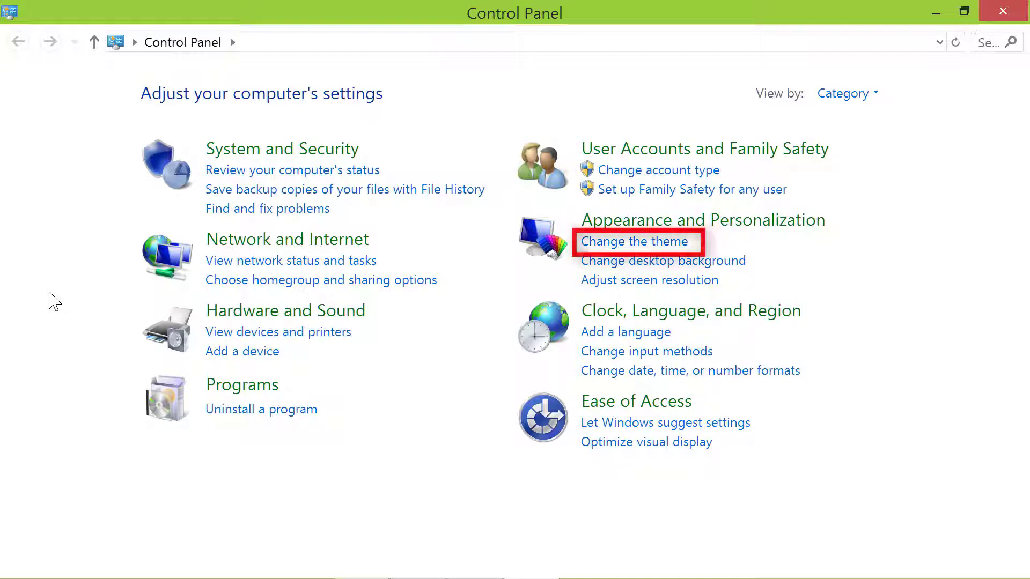
click(634, 241)
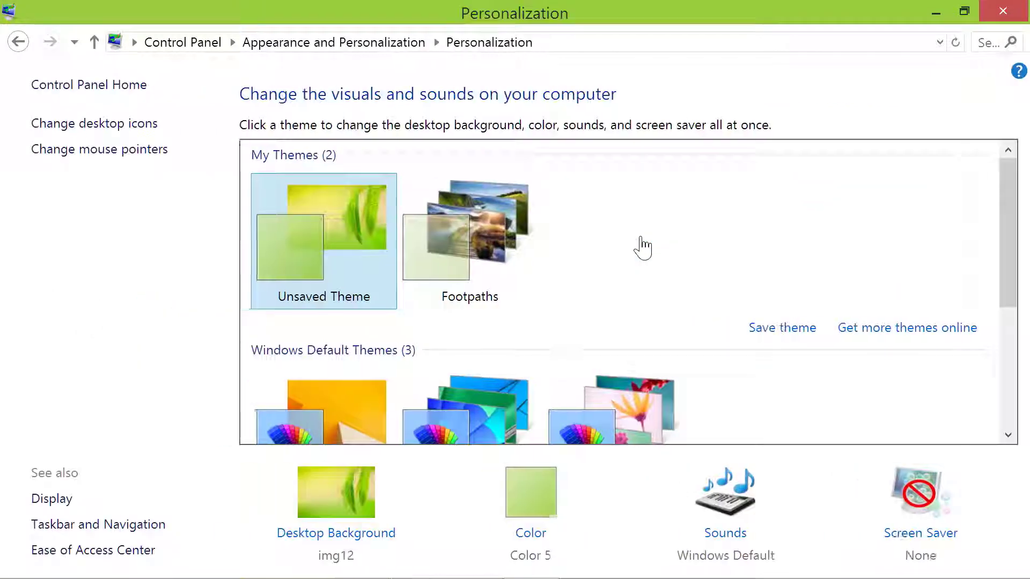
click(920, 506)
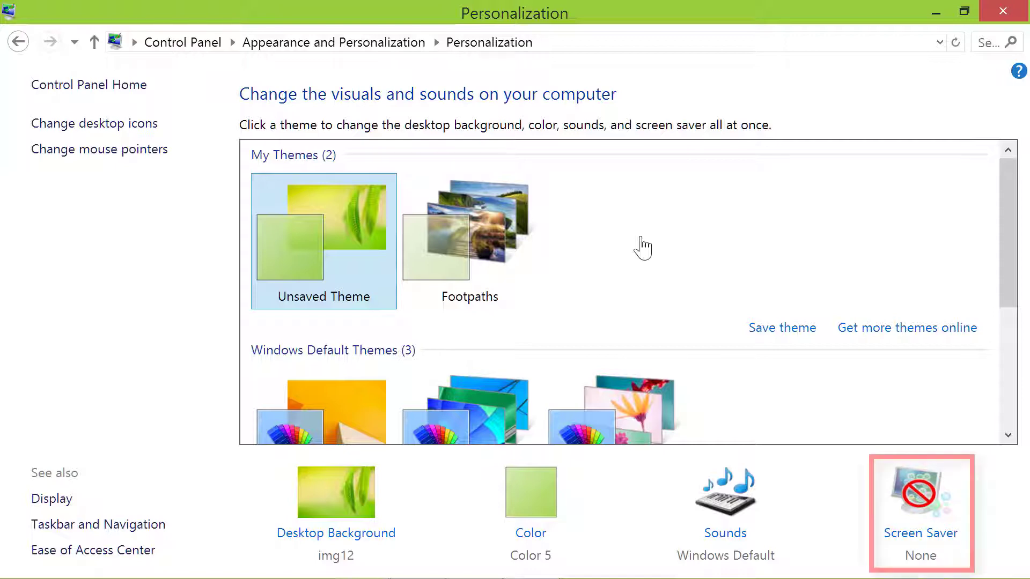
mouse_move(892, 477)
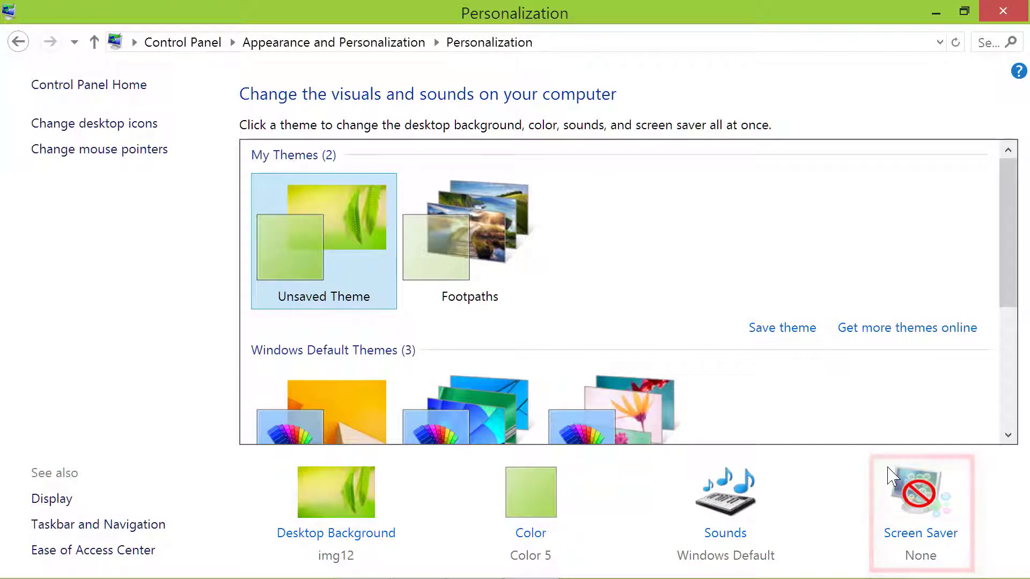
click(921, 493)
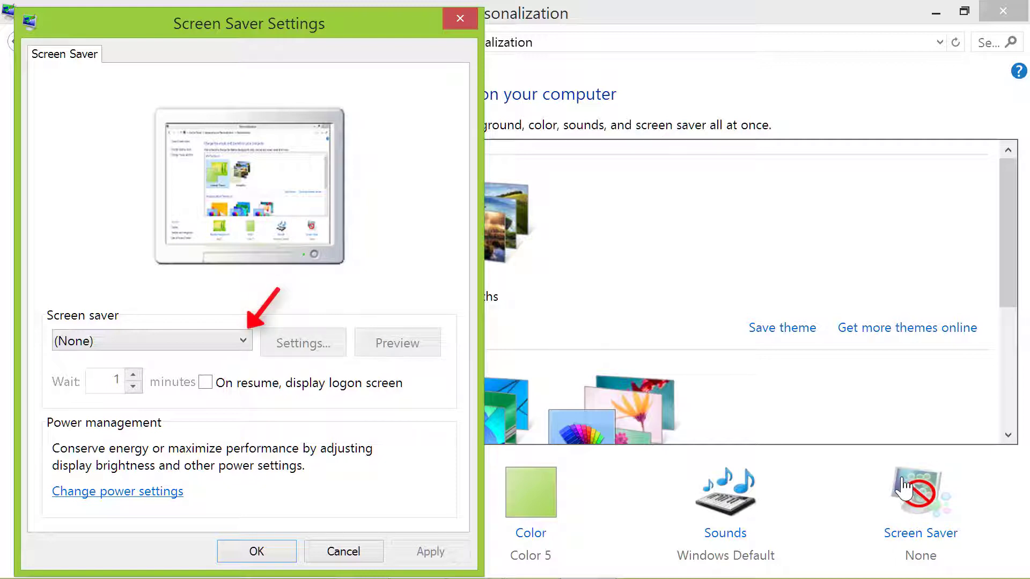
- Pick 3D Text from the screen saver list and bring up its Settings dialog
click(243, 341)
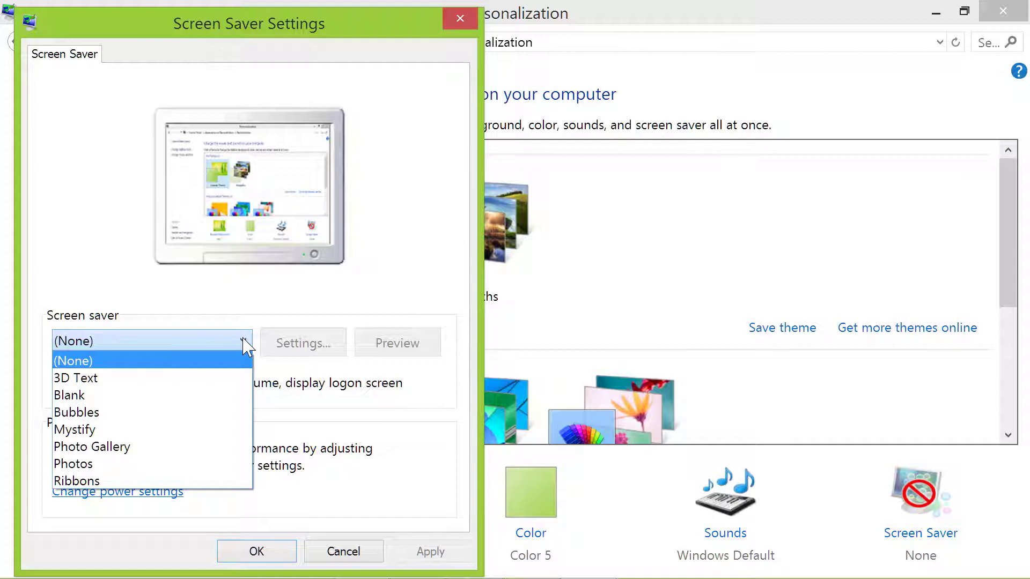
mouse_move(240, 365)
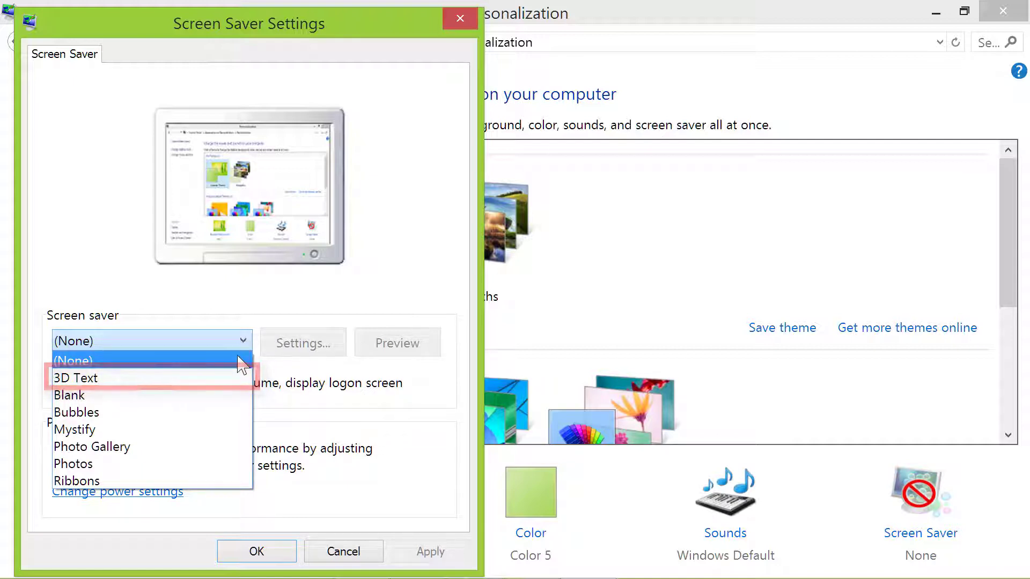
click(75, 377)
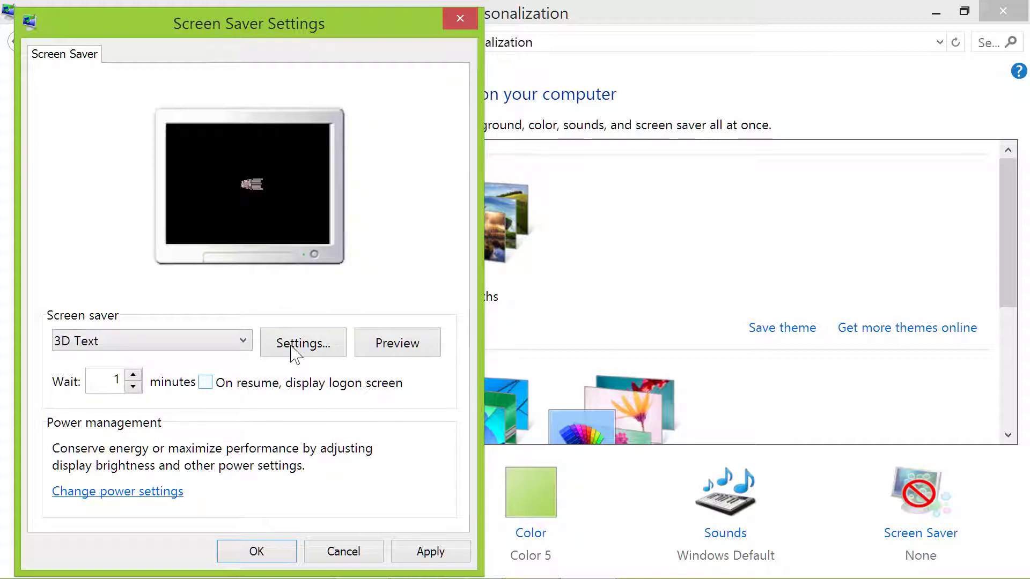
click(302, 343)
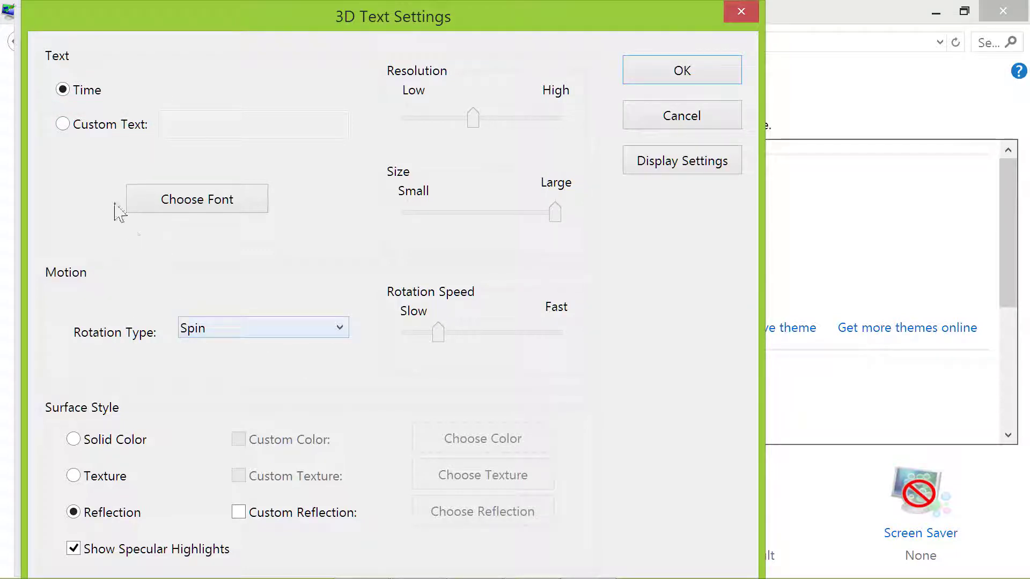
- Switch 3D Text to Custom Text reading 'send me a message'
click(62, 124)
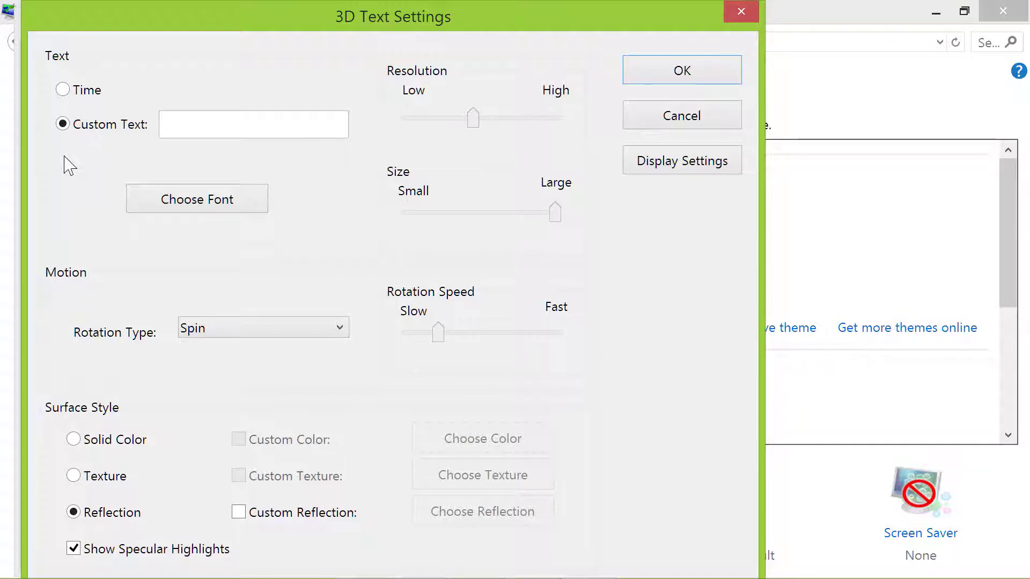
click(253, 124)
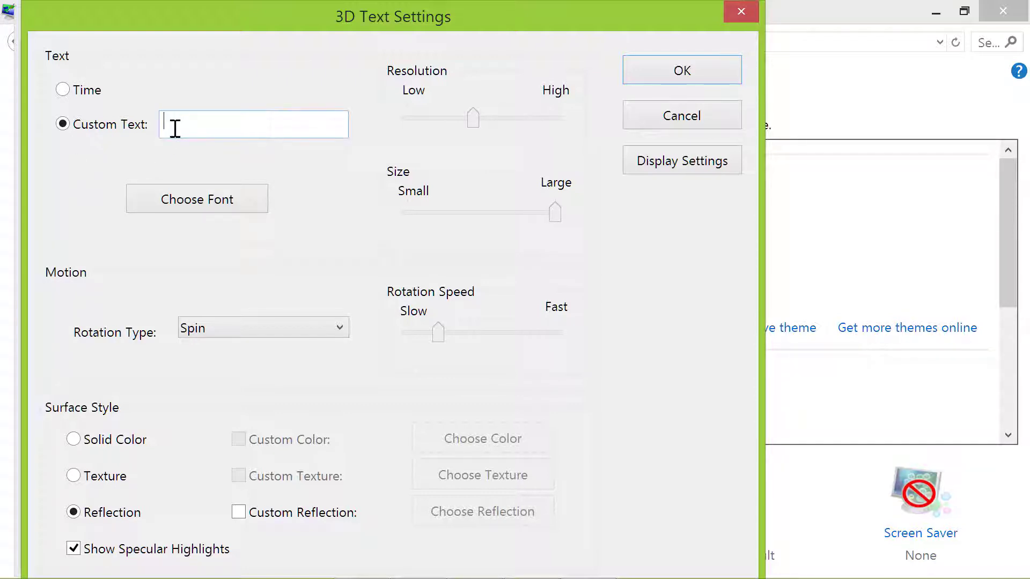
text(send m)
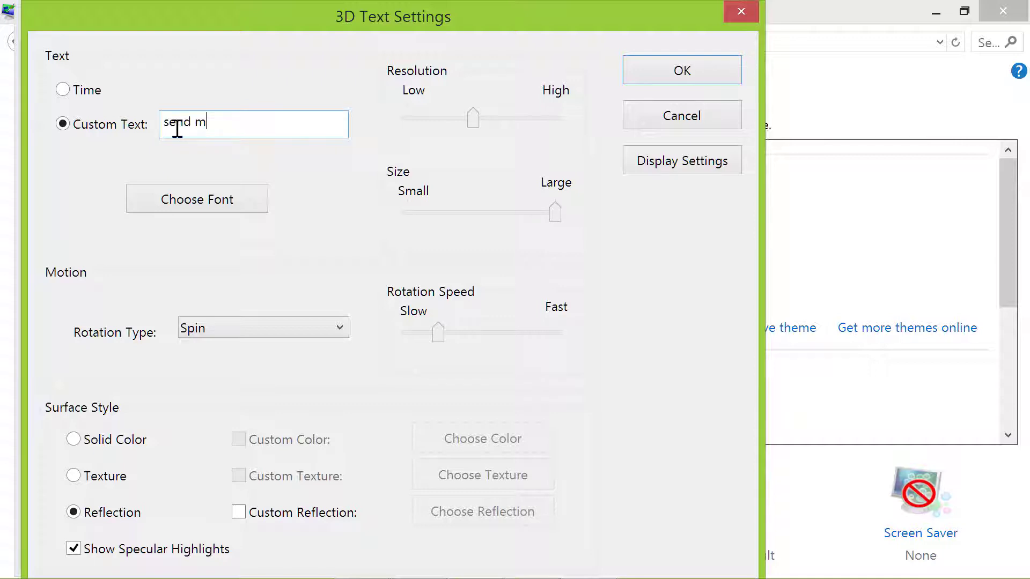
text(e a message)
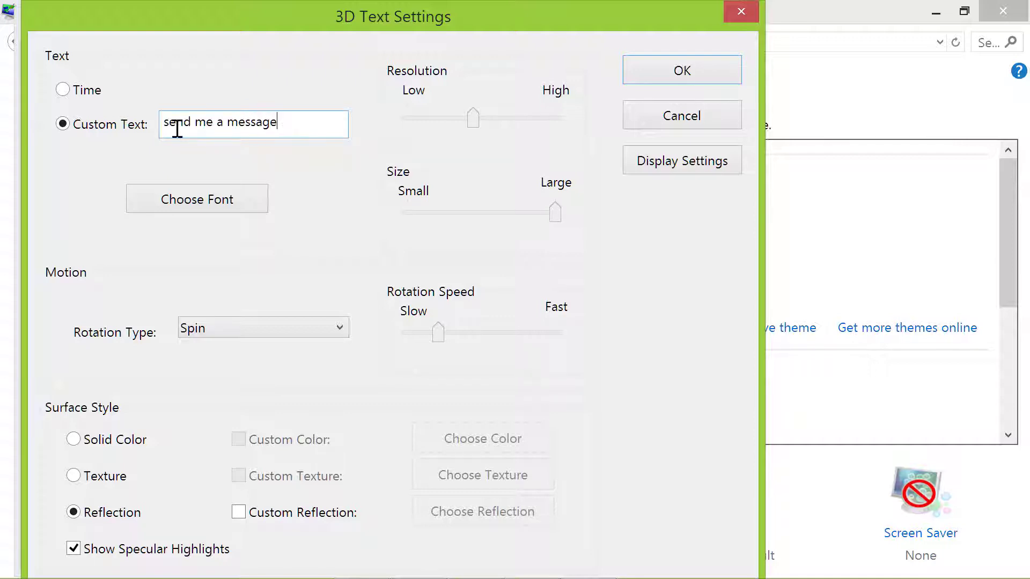
mouse_move(315, 183)
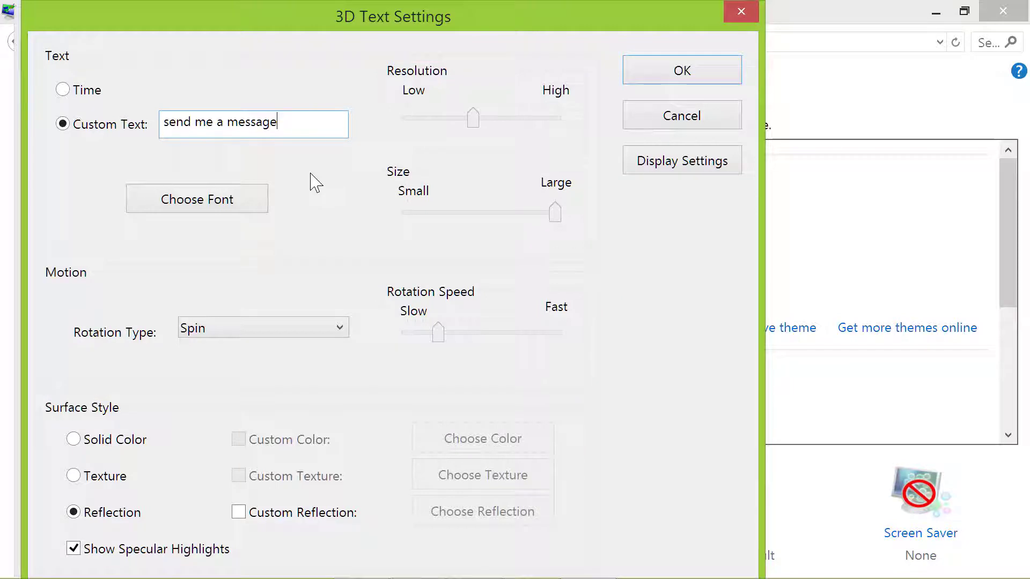
mouse_move(681, 70)
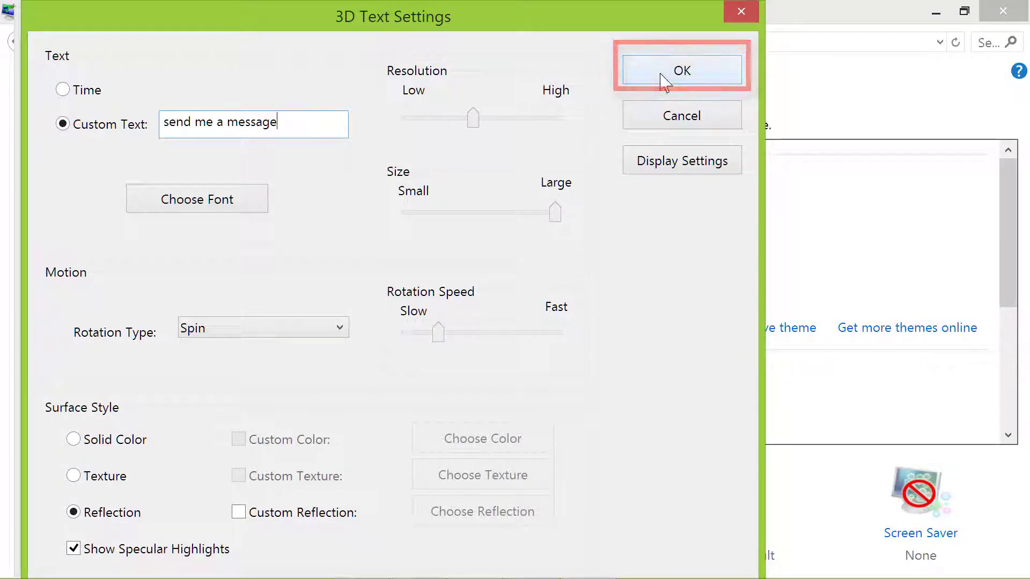
- Confirm the message, keep Wait at 1 minute, require logon on resume, and apply 3D Text
click(681, 70)
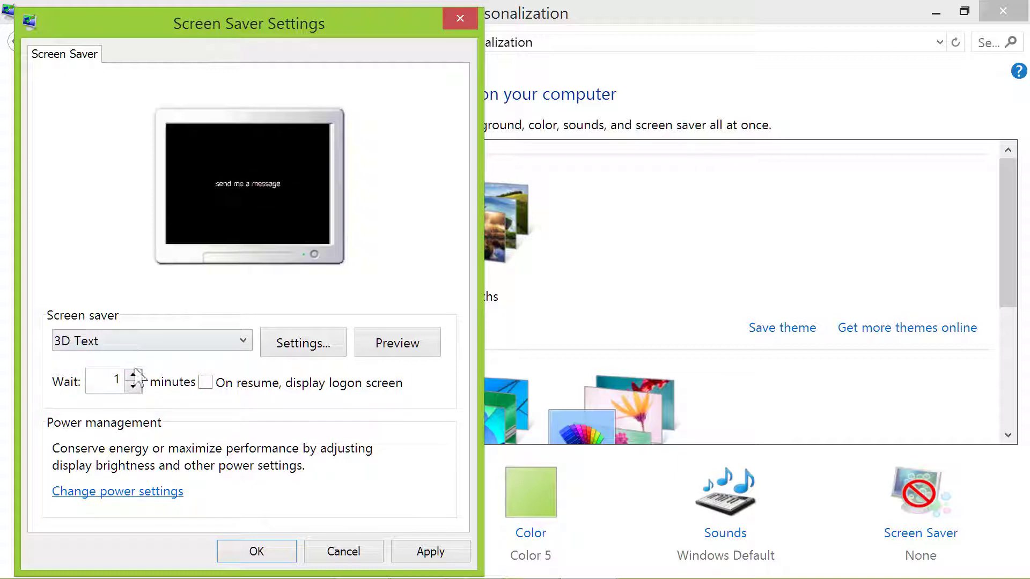
click(135, 378)
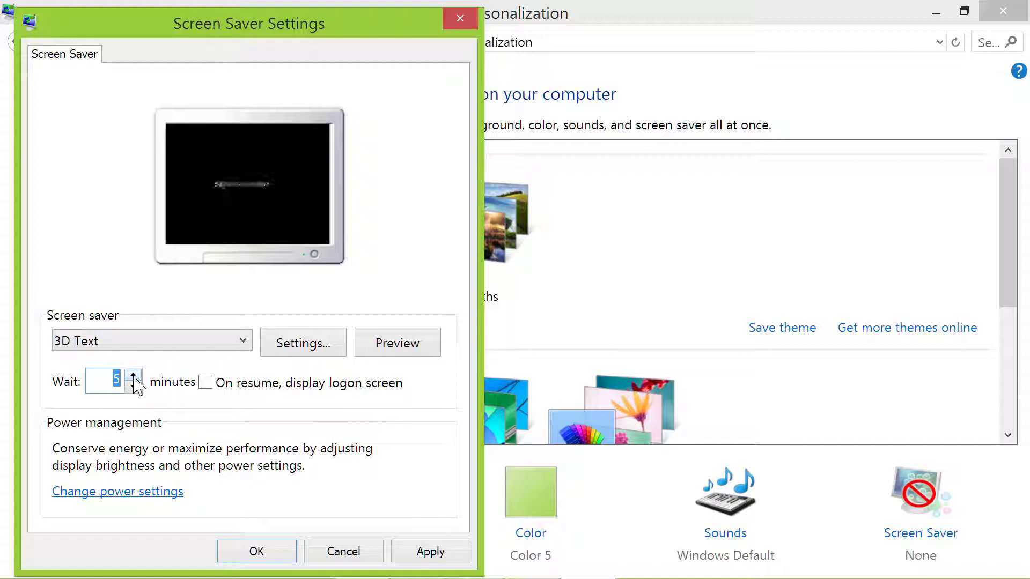
click(133, 388)
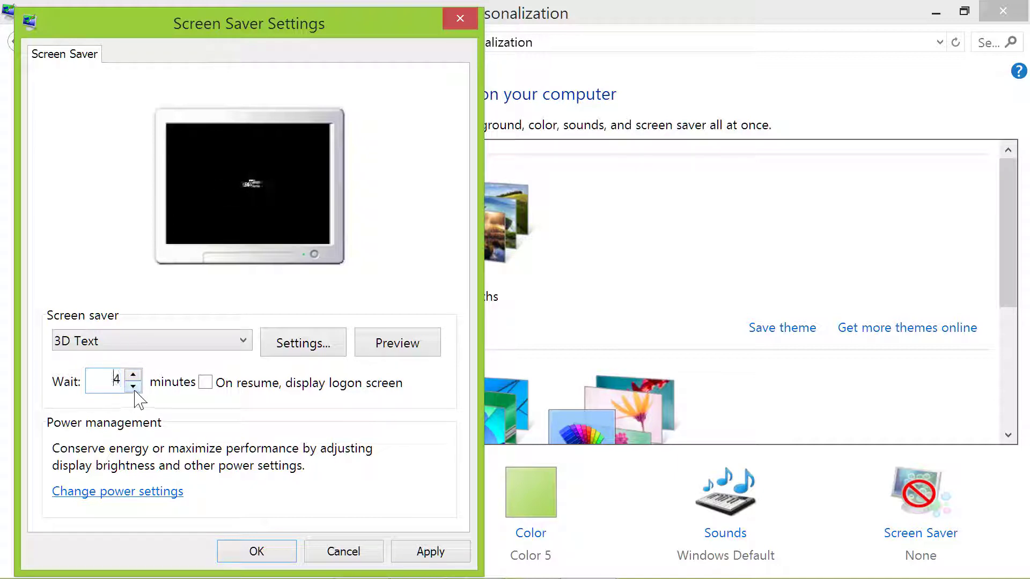
click(132, 388)
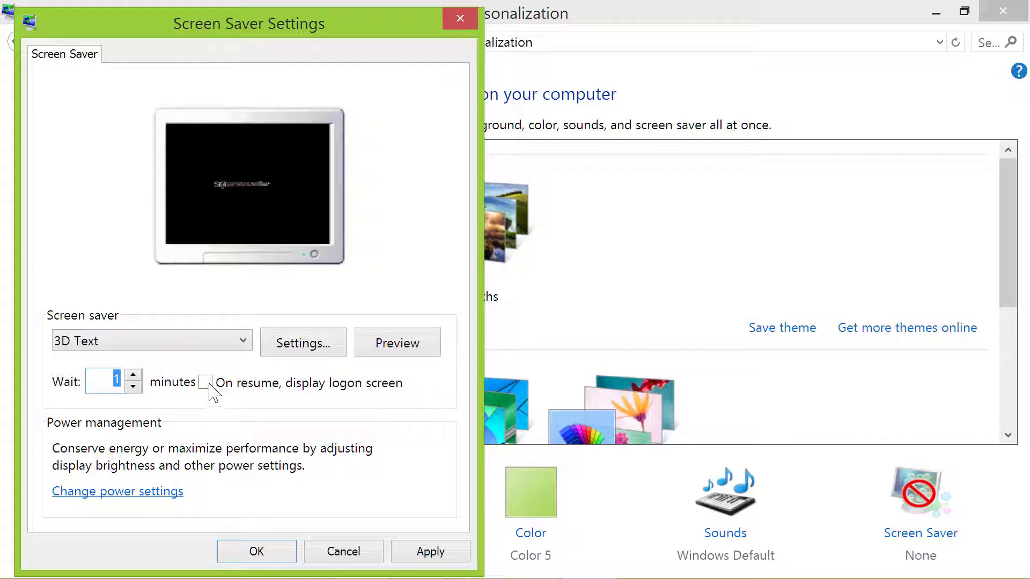
click(205, 383)
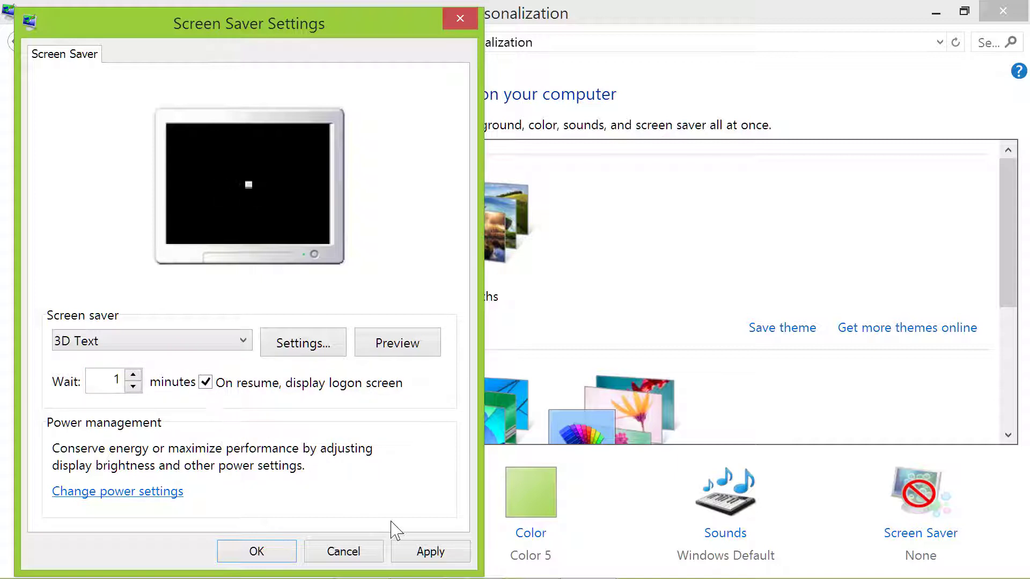
click(430, 551)
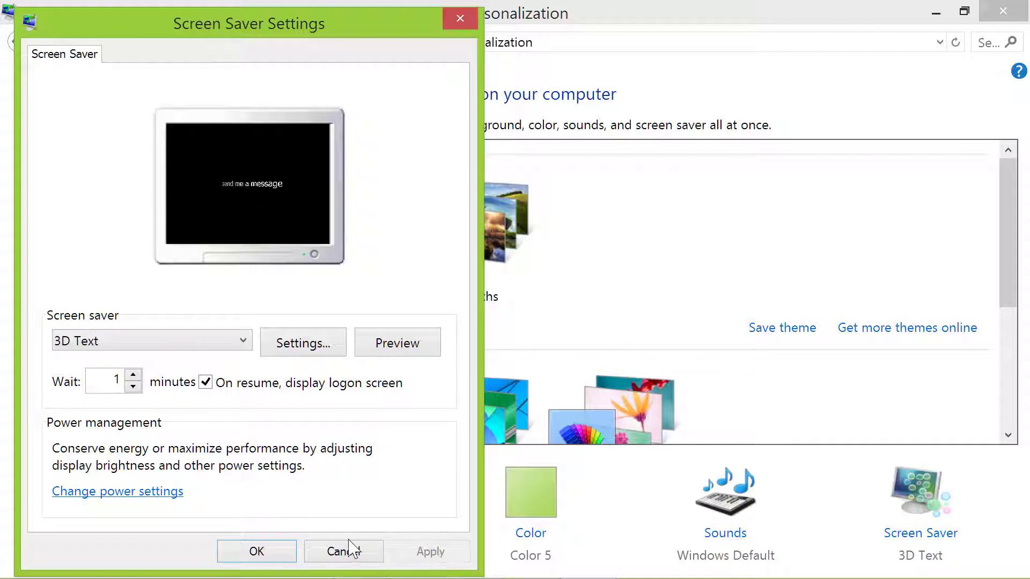
click(342, 551)
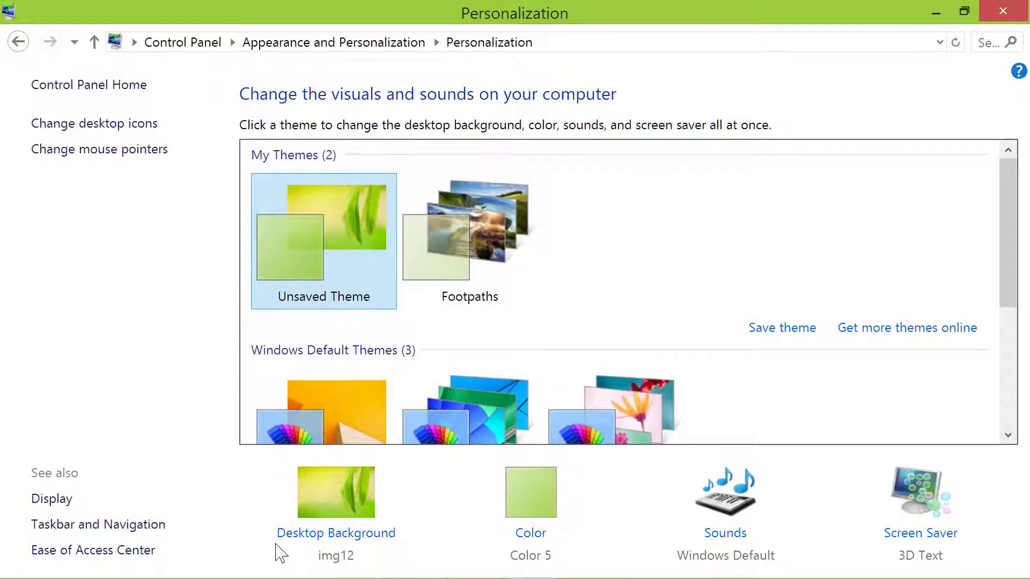
mouse_move(404, 539)
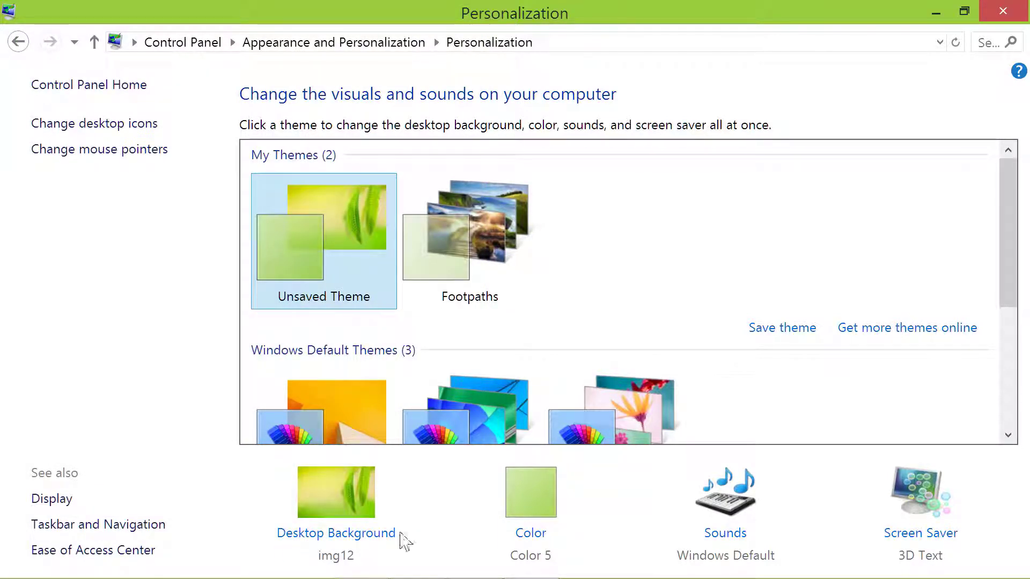
- Close the Personalization window, leaving the desktop with 3D Text as screen saver
click(1001, 11)
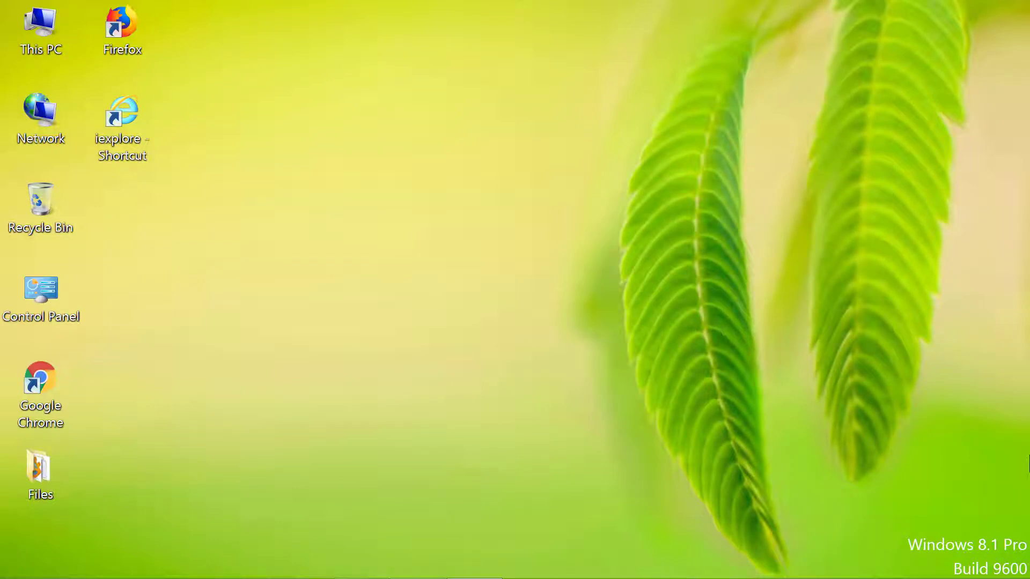
mouse_move(540, 486)
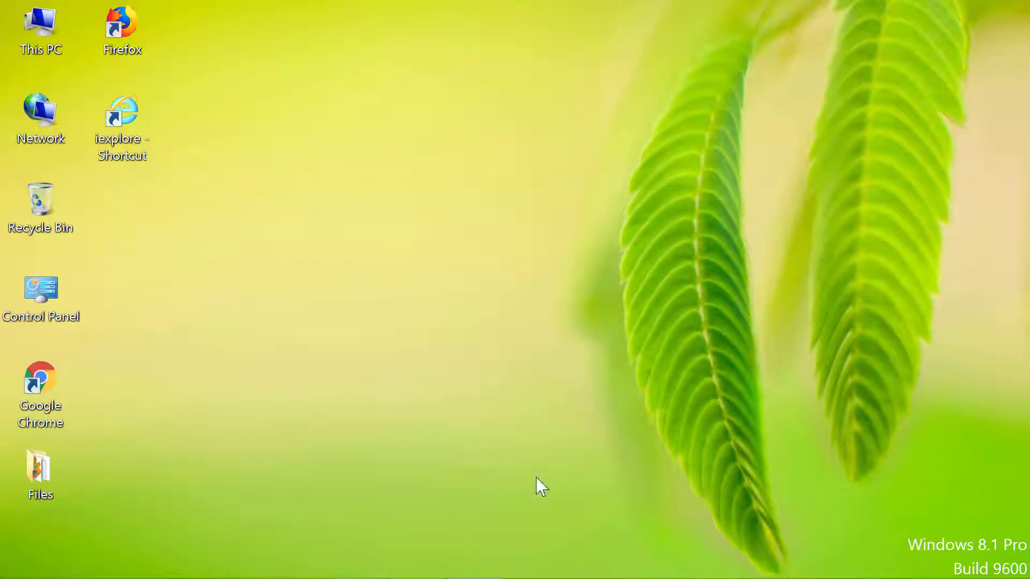
- Return via Control Panel to Screen Saver Settings (on 3D Text) with the screen saver list shown
double_click(41, 290)
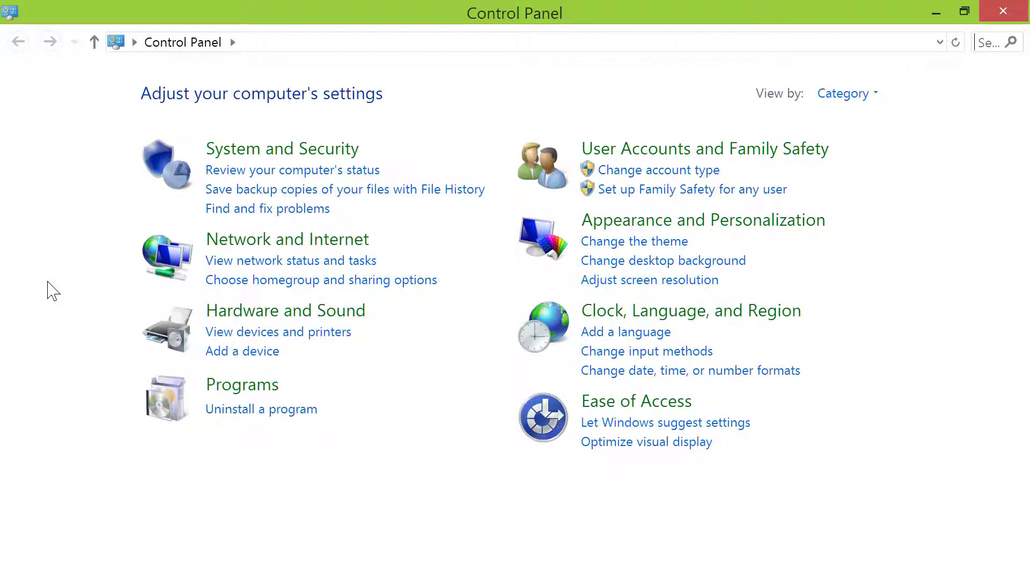
click(633, 241)
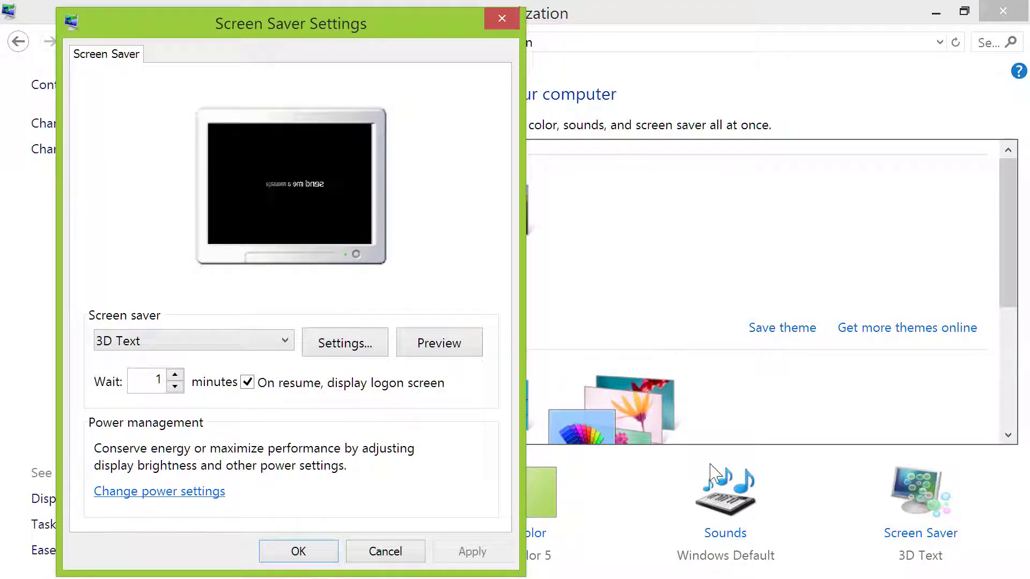
click(284, 342)
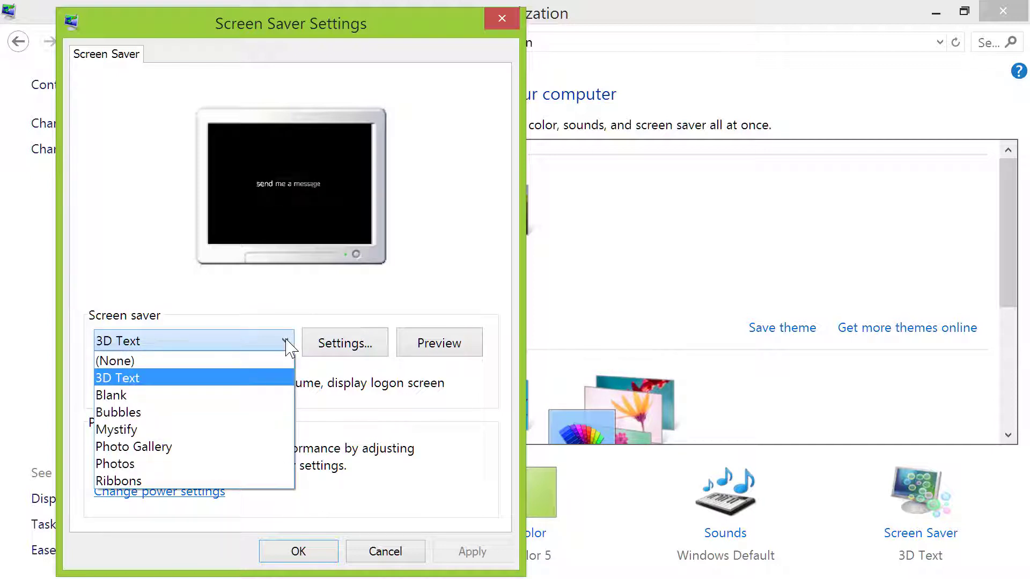
mouse_move(134, 447)
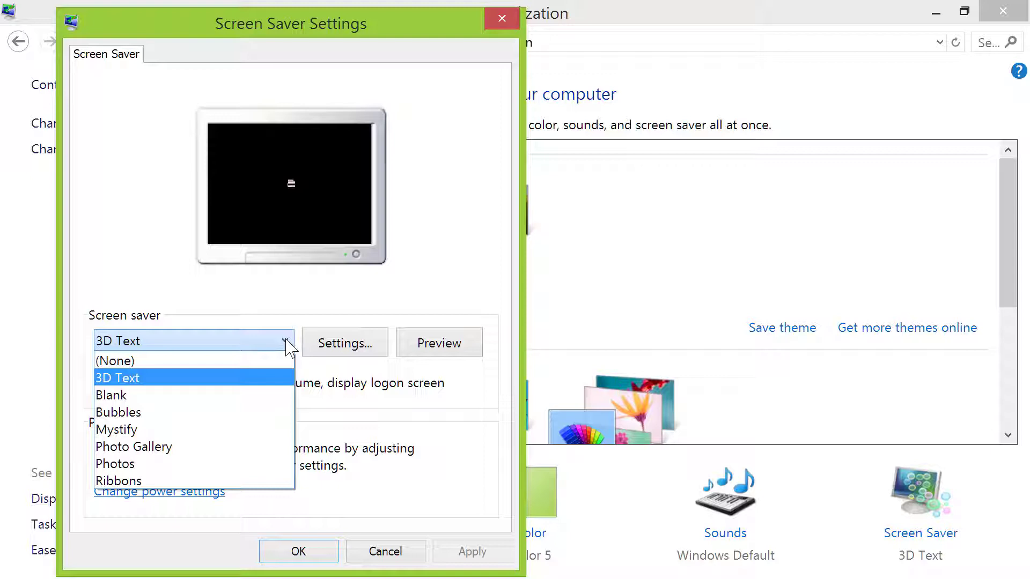
- Apply Photo Gallery as the screen saver, confirm, and close Personalization
click(135, 447)
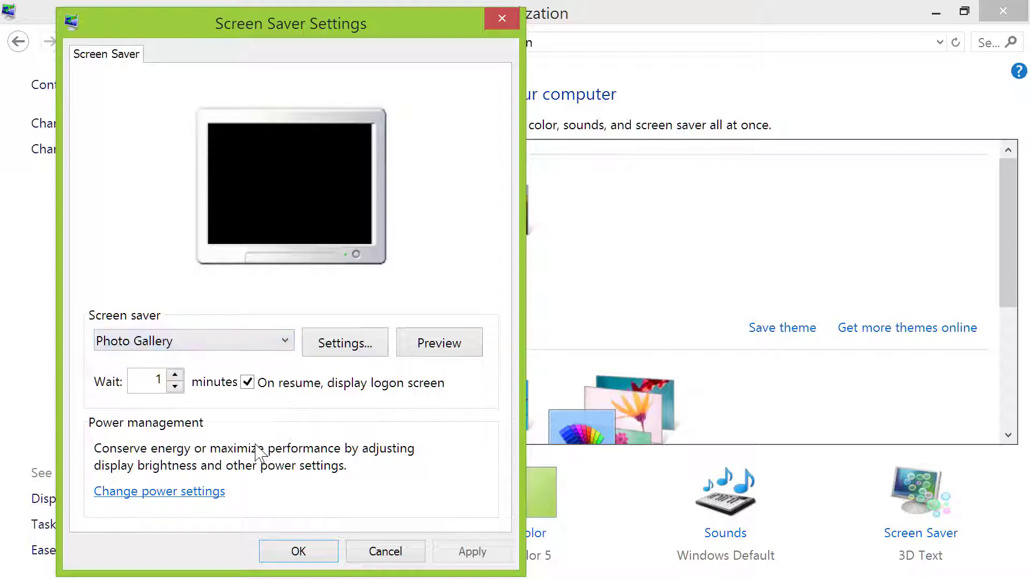
click(439, 342)
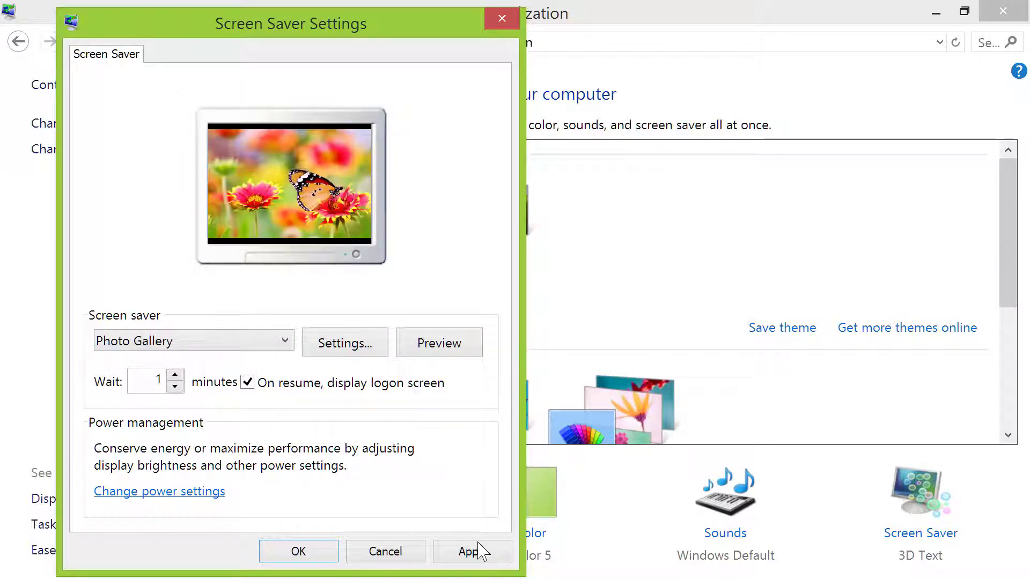
click(471, 551)
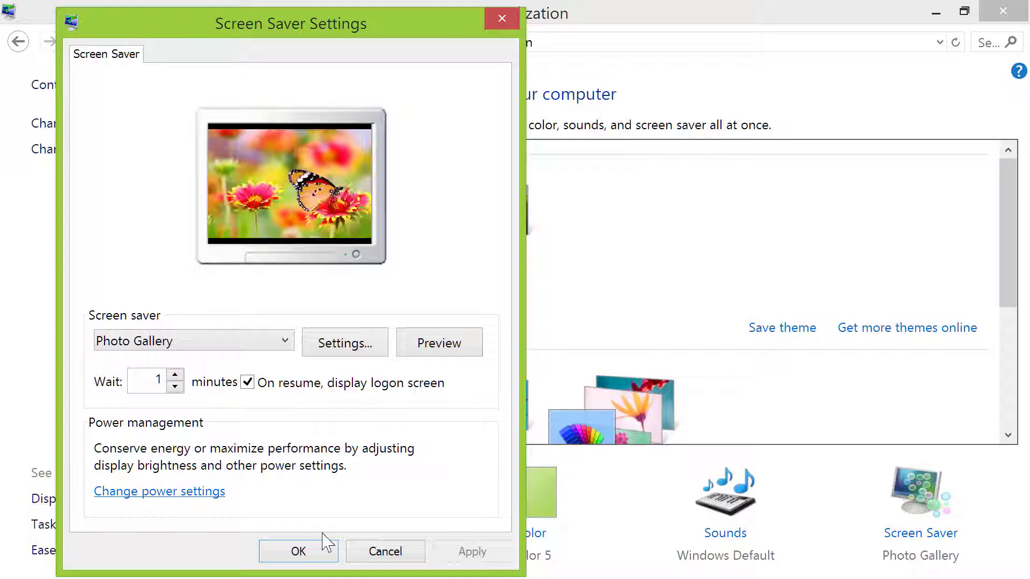
click(299, 551)
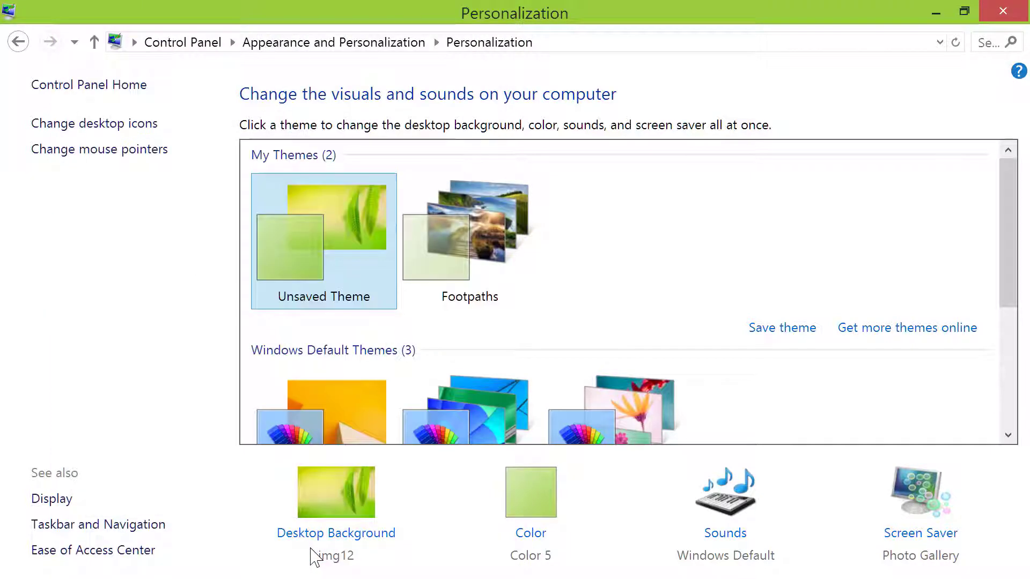
mouse_move(1002, 12)
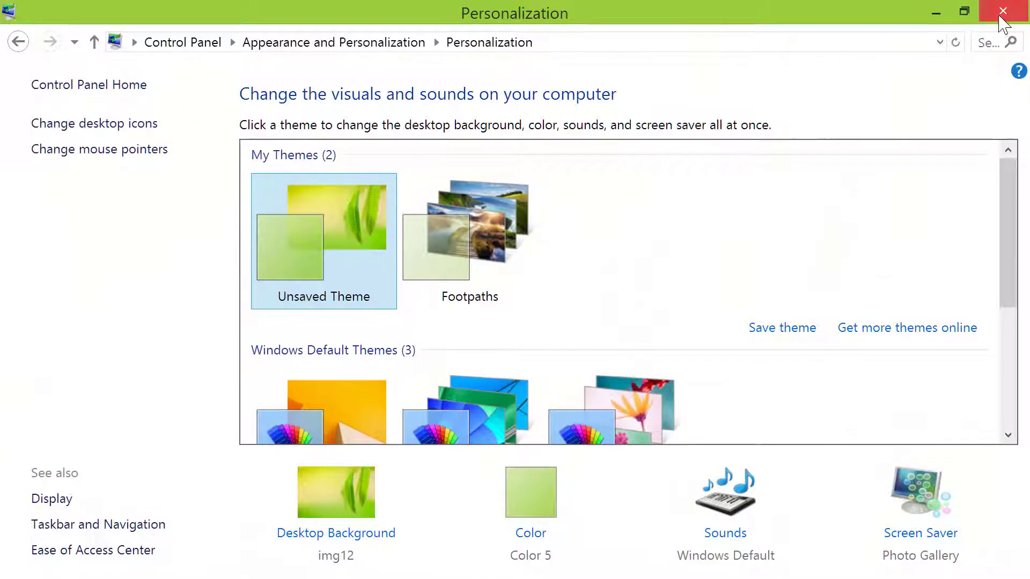
click(1001, 12)
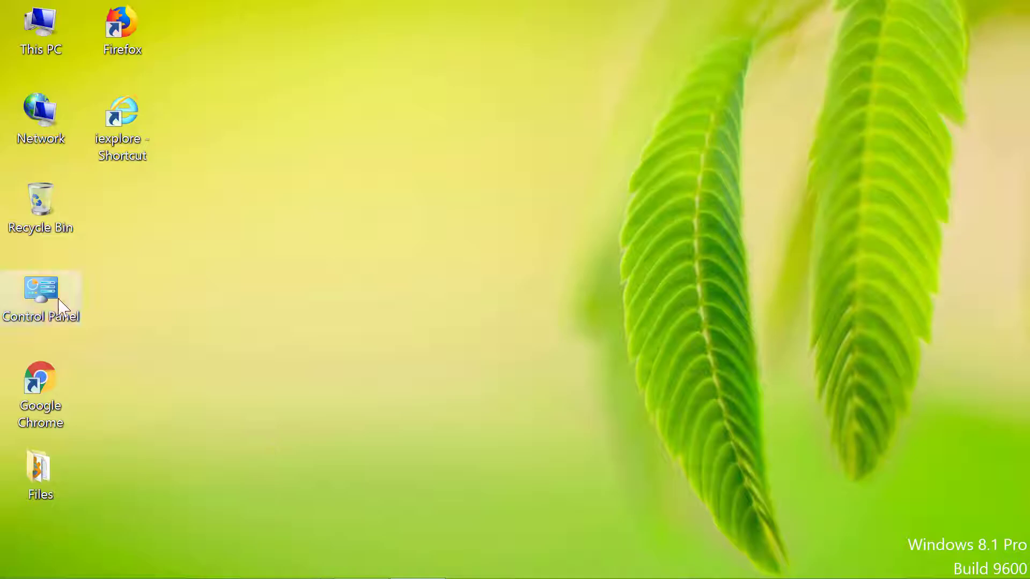
- Reach Screen Saver Settings again from the desktop Control Panel, now showing Photo Gallery
double_click(40, 299)
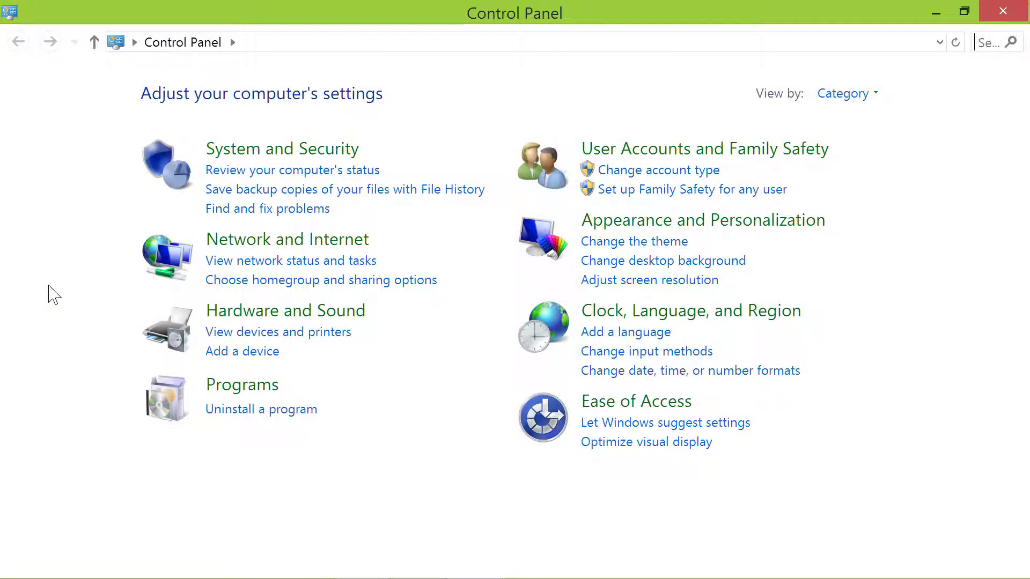
mouse_move(594, 293)
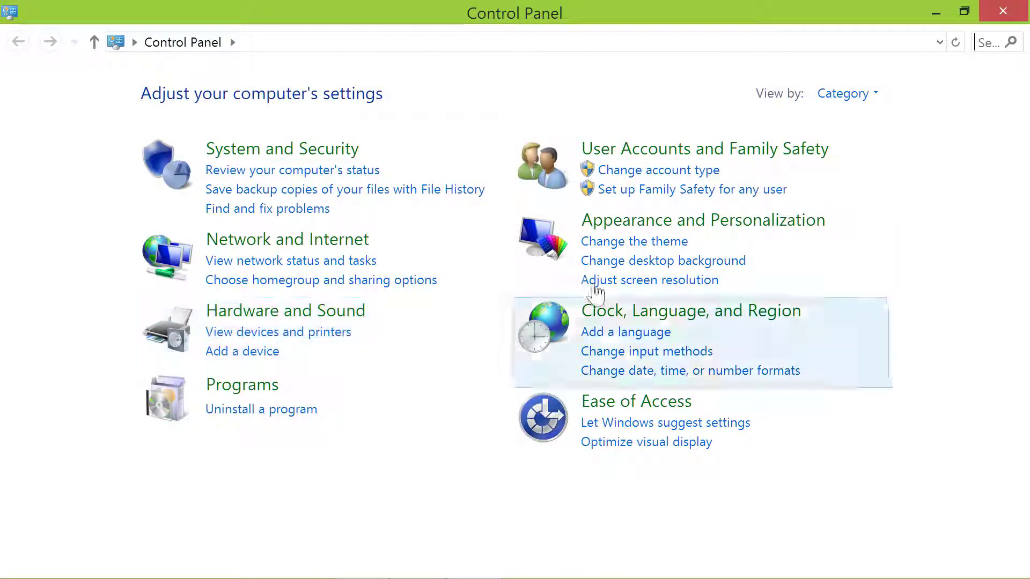
click(633, 241)
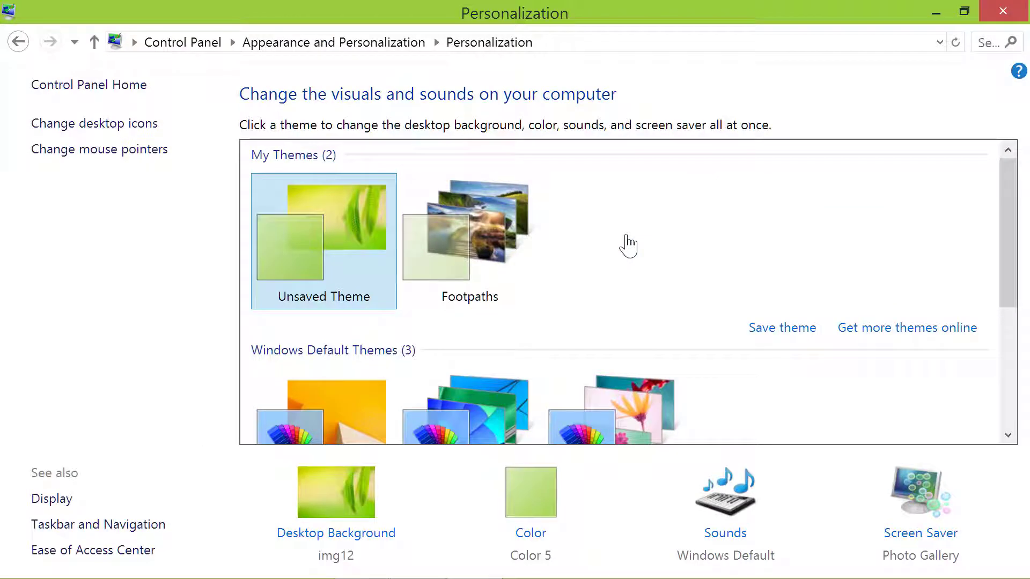
click(919, 494)
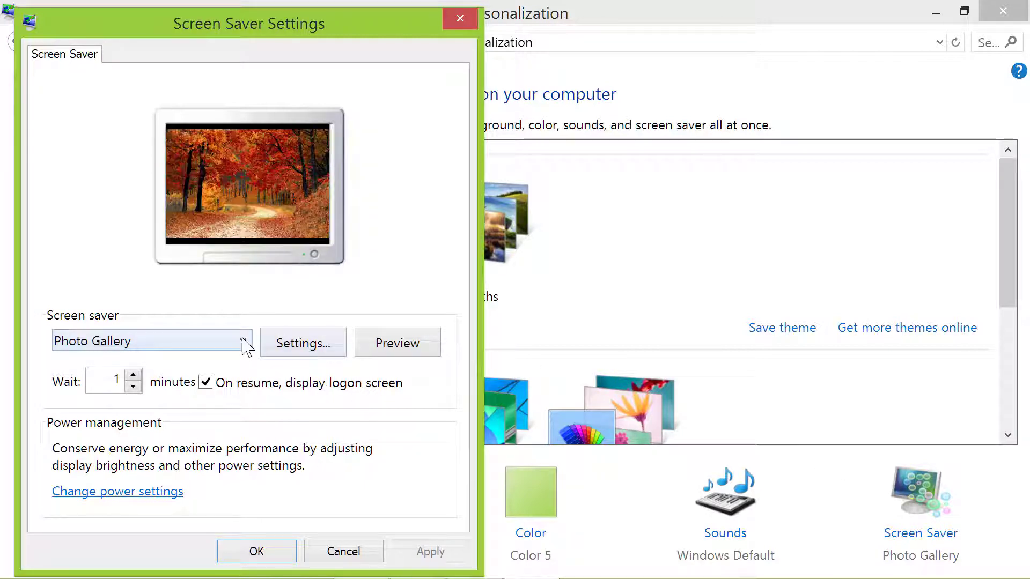
- Set the screen saver to (None), clear logon-on-resume, and confirm
click(244, 342)
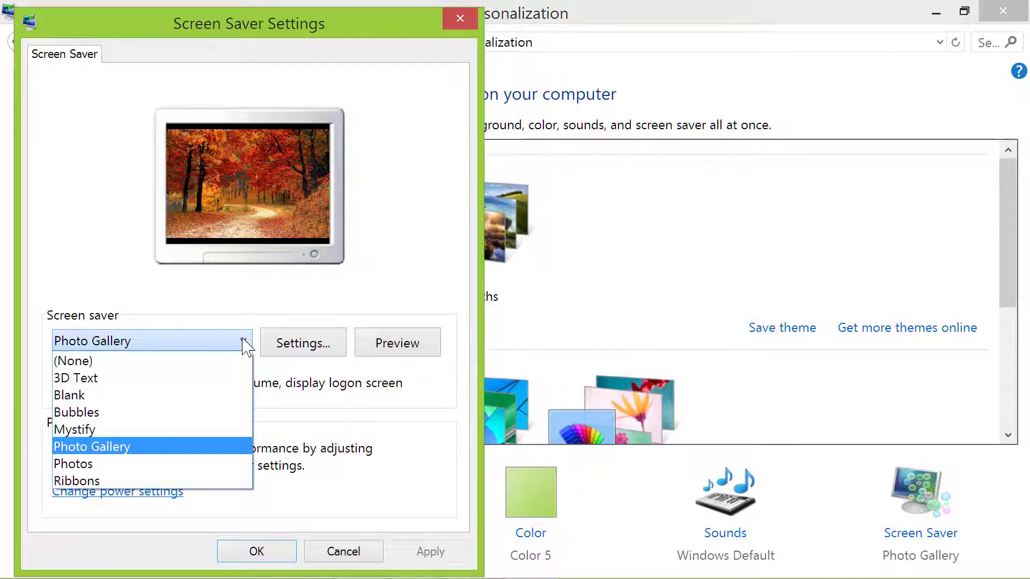
click(73, 361)
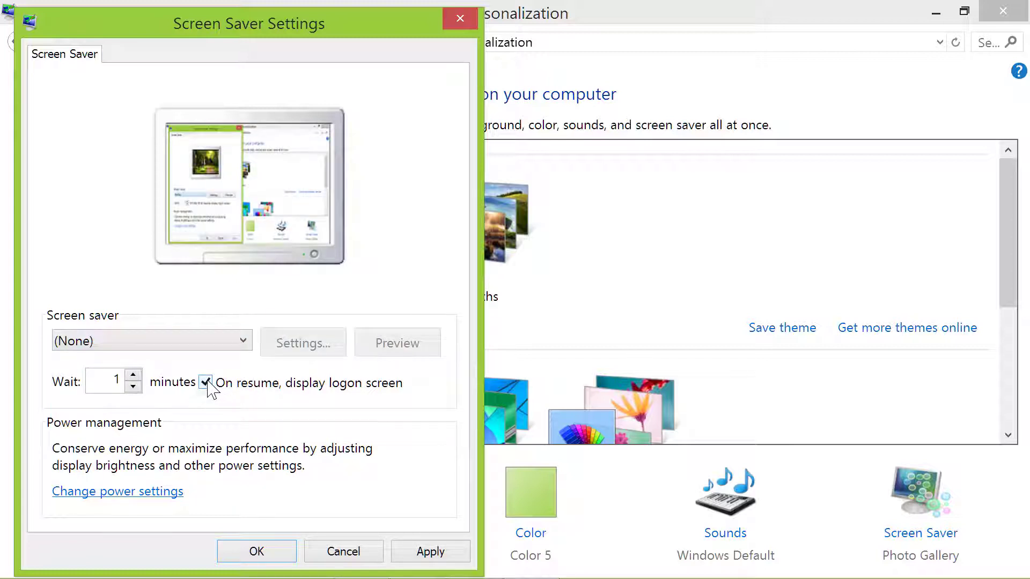
click(206, 383)
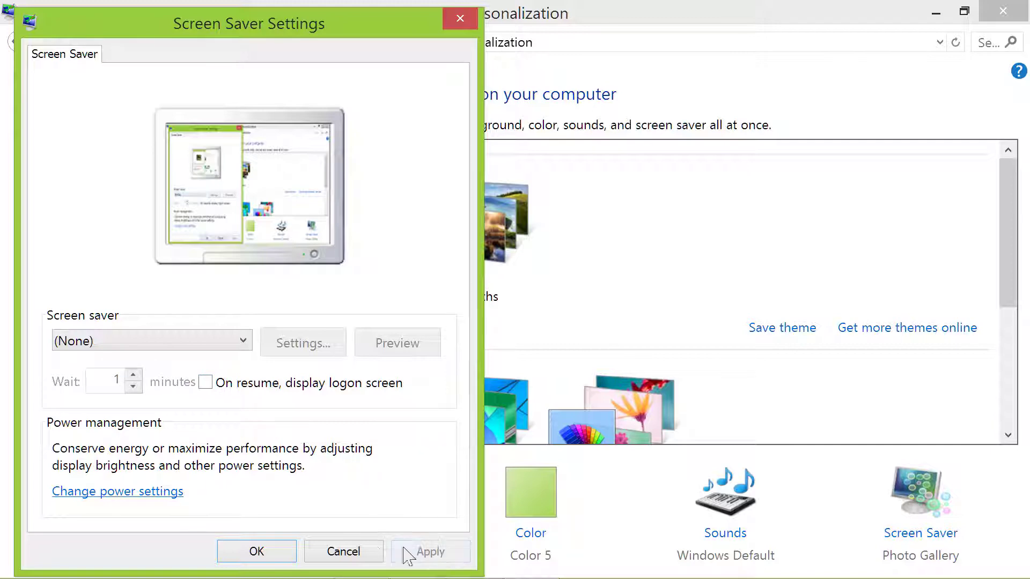
click(255, 551)
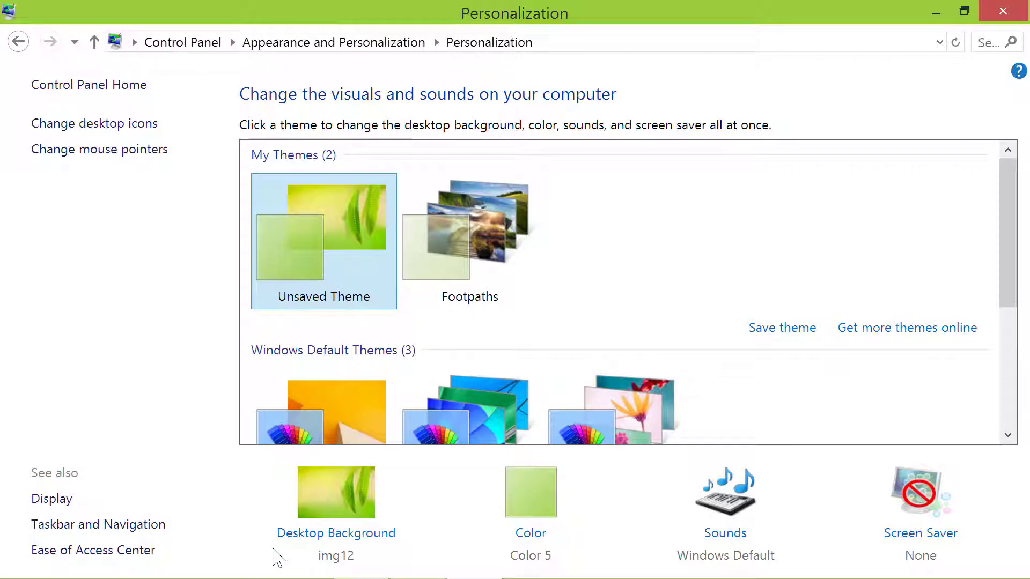
mouse_move(998, 59)
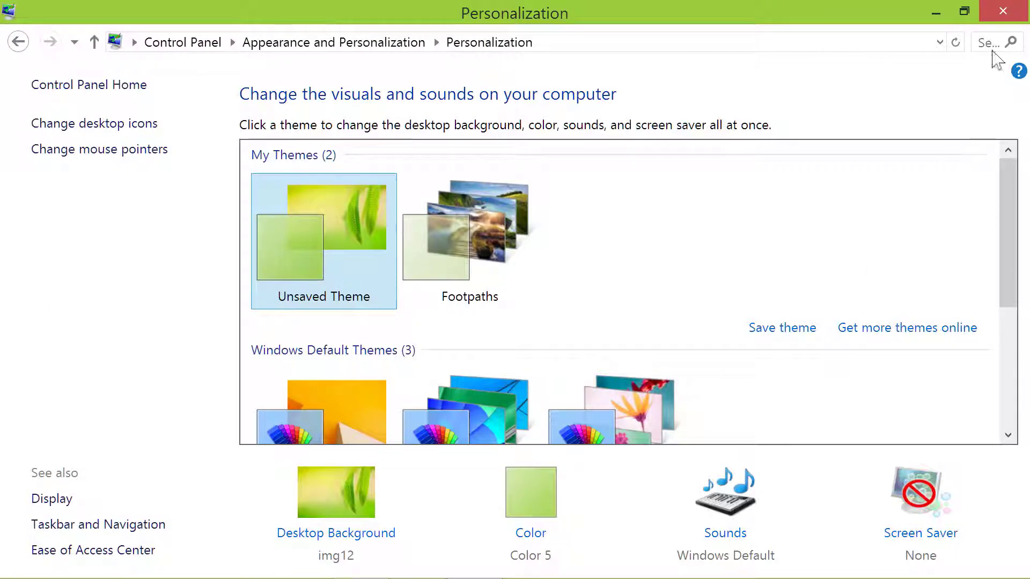
- Close the Personalization window, leaving the desktop with no screen saver set
click(1001, 11)
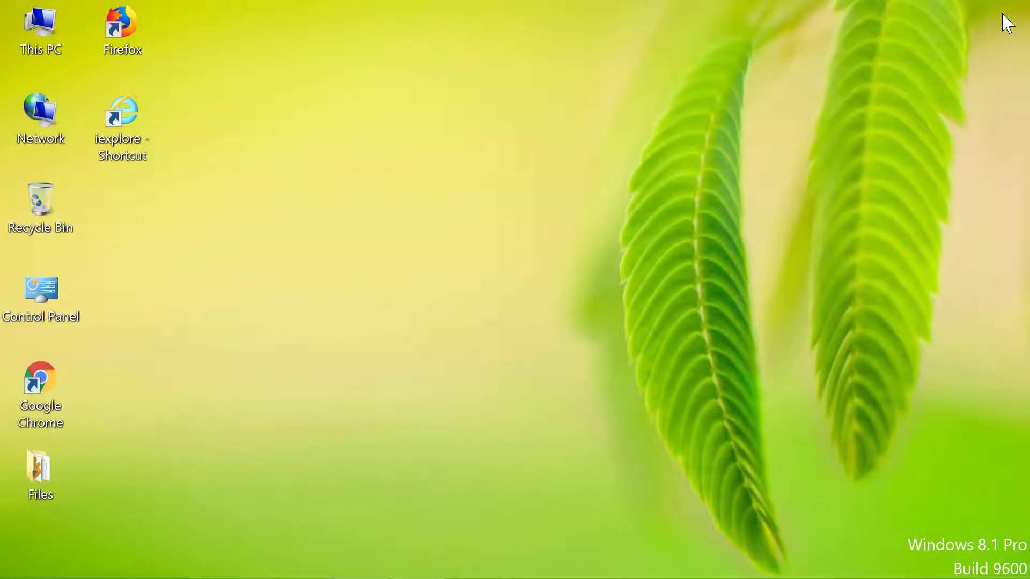